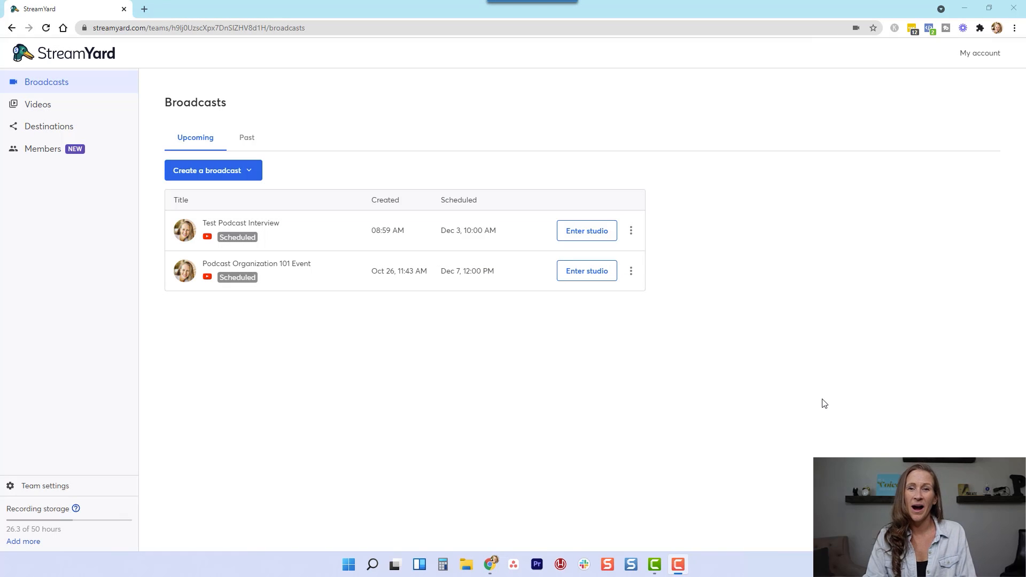
mouse_move(804, 367)
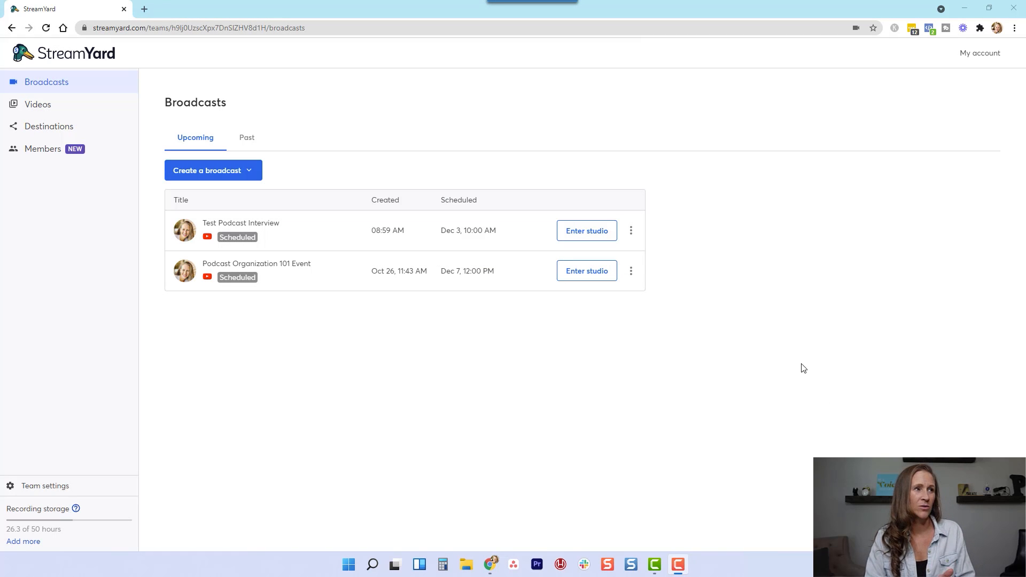
mouse_move(247, 137)
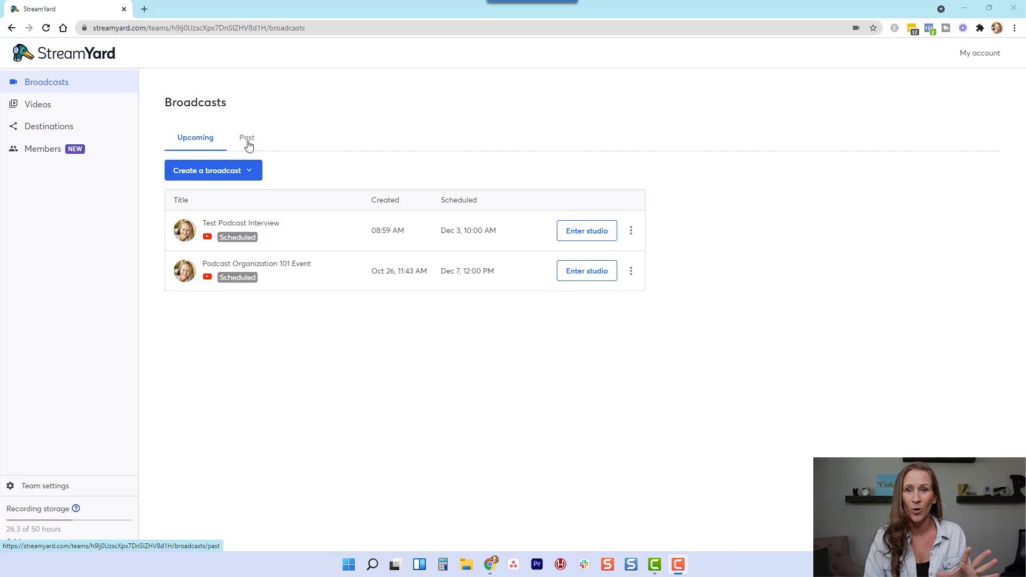
Switch to the Past broadcasts list and scroll to the short test podcast at the bottom.
left_click(247, 137)
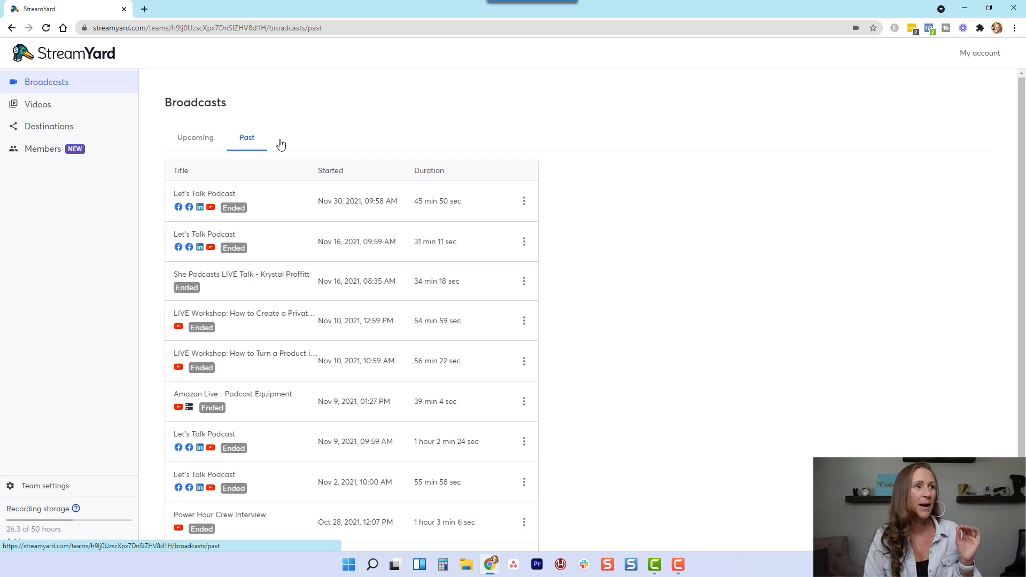
mouse_move(587, 203)
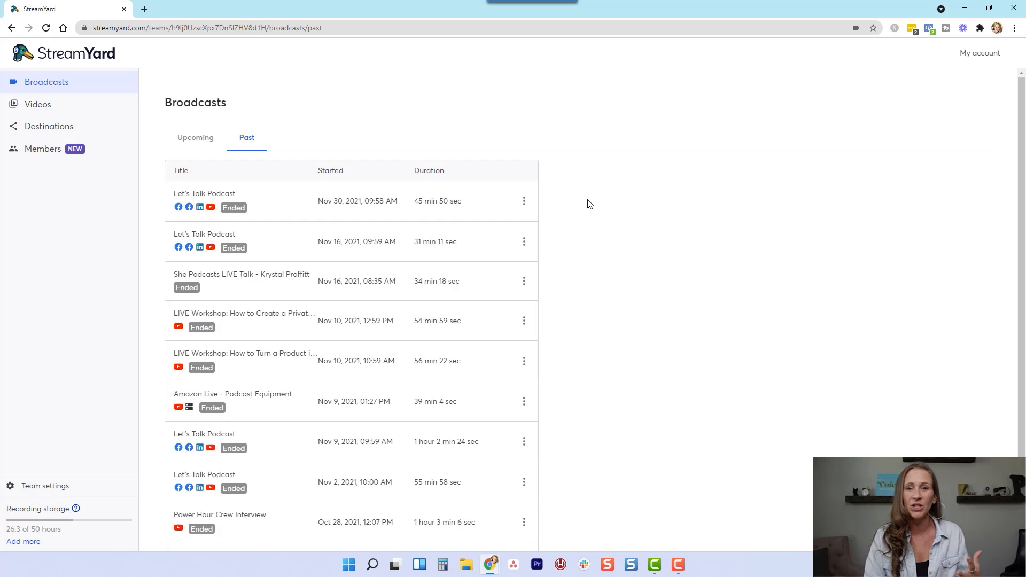
scroll("down", 3)
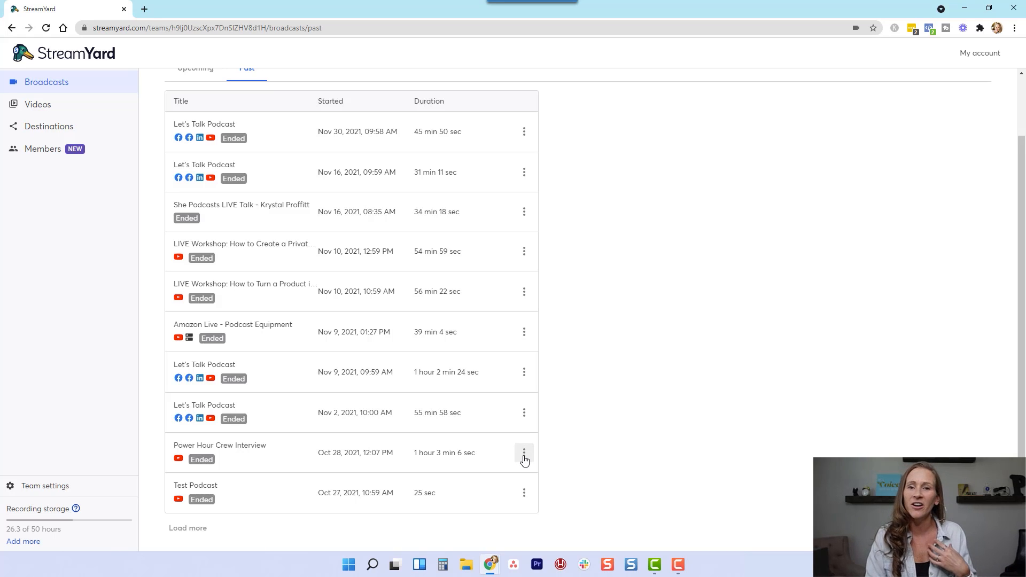
Open the three-dot actions menu on the Power Hour Crew Interview row.
left_click(524, 452)
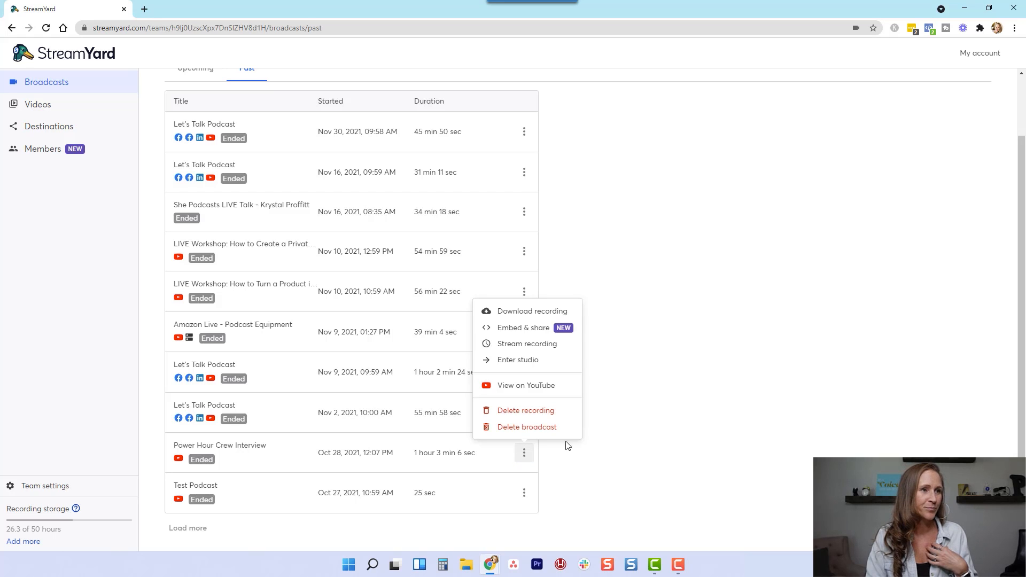
mouse_move(531, 311)
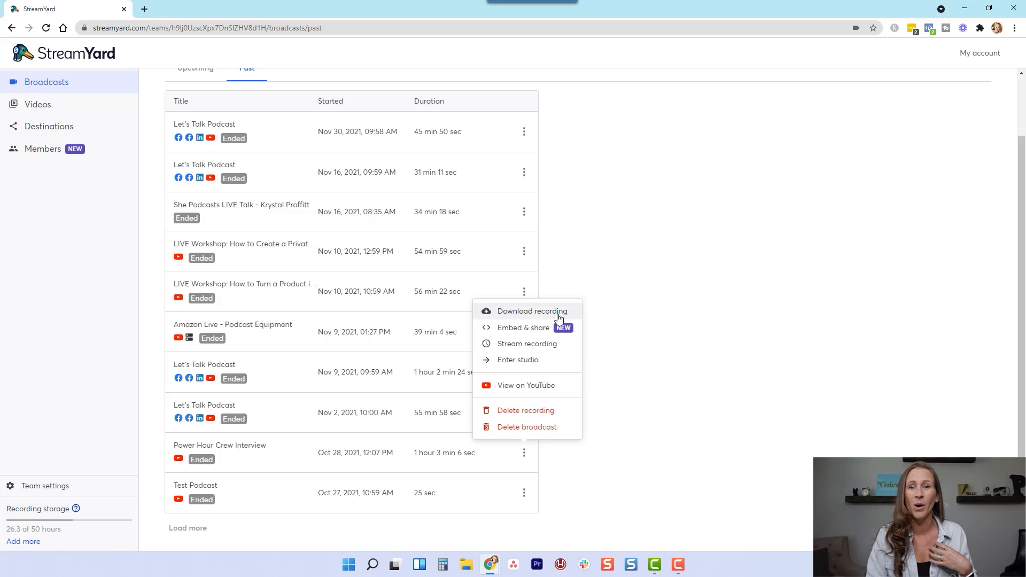
mouse_move(535, 316)
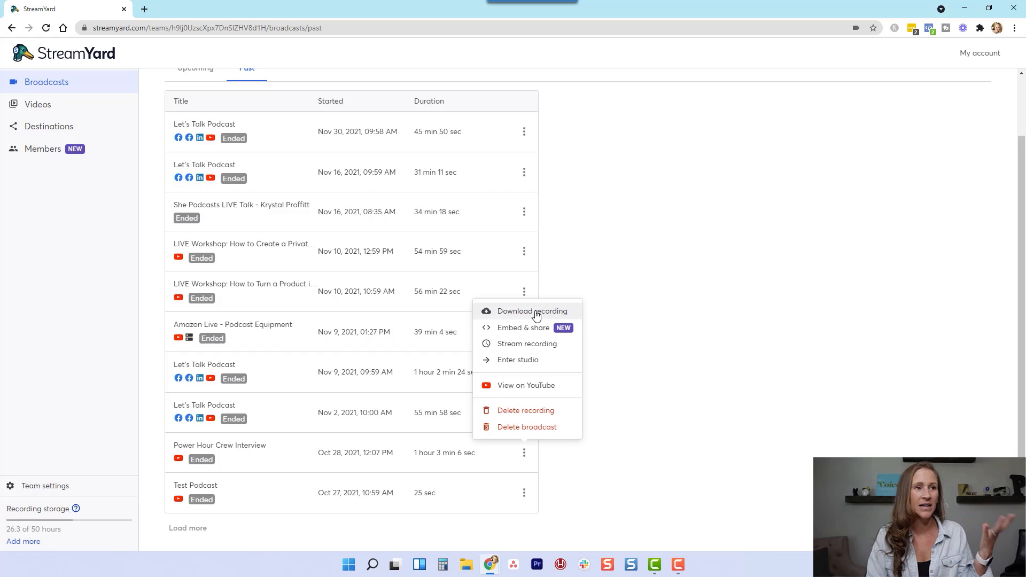
mouse_move(529, 332)
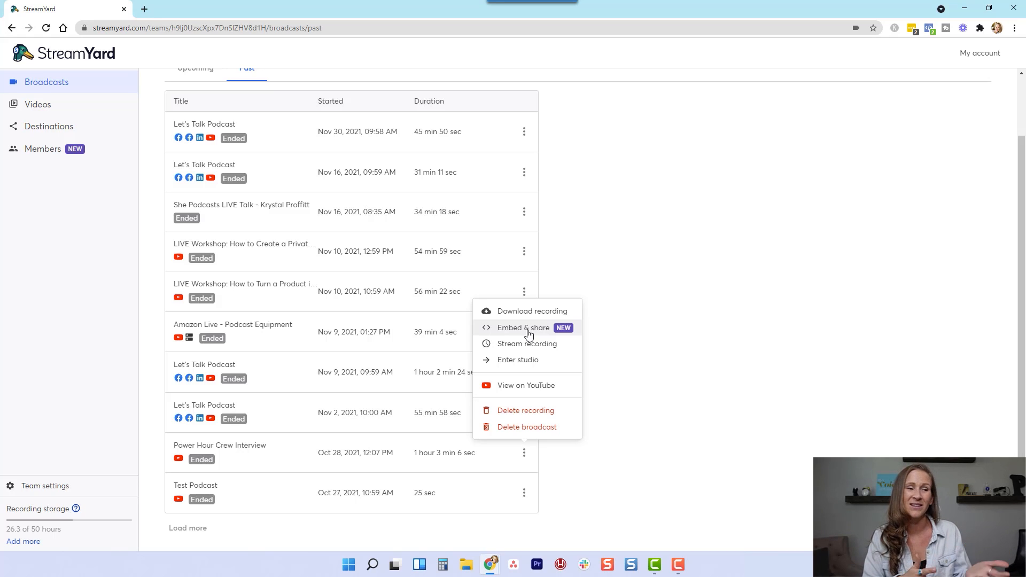
mouse_move(525, 385)
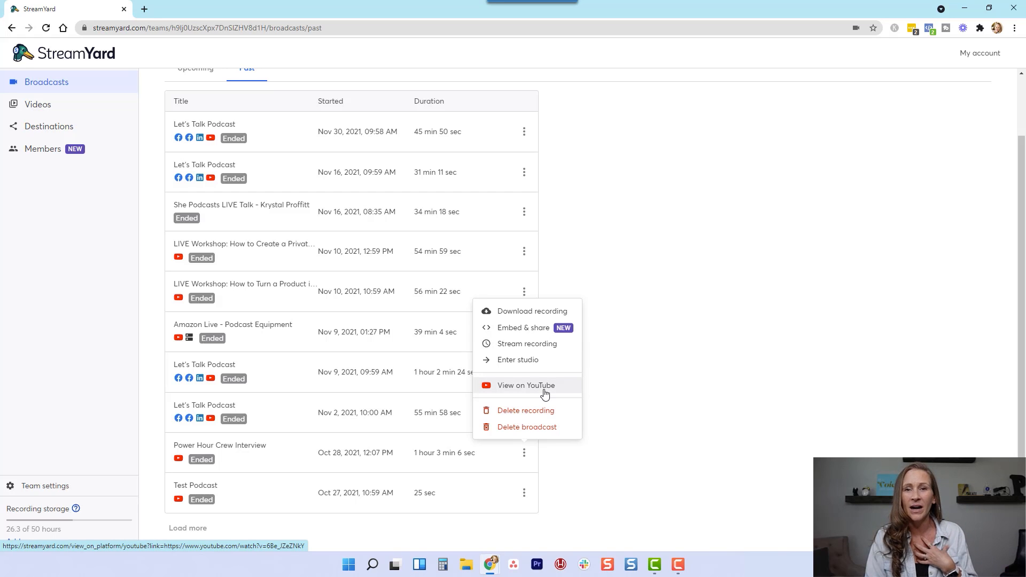
mouse_move(531, 316)
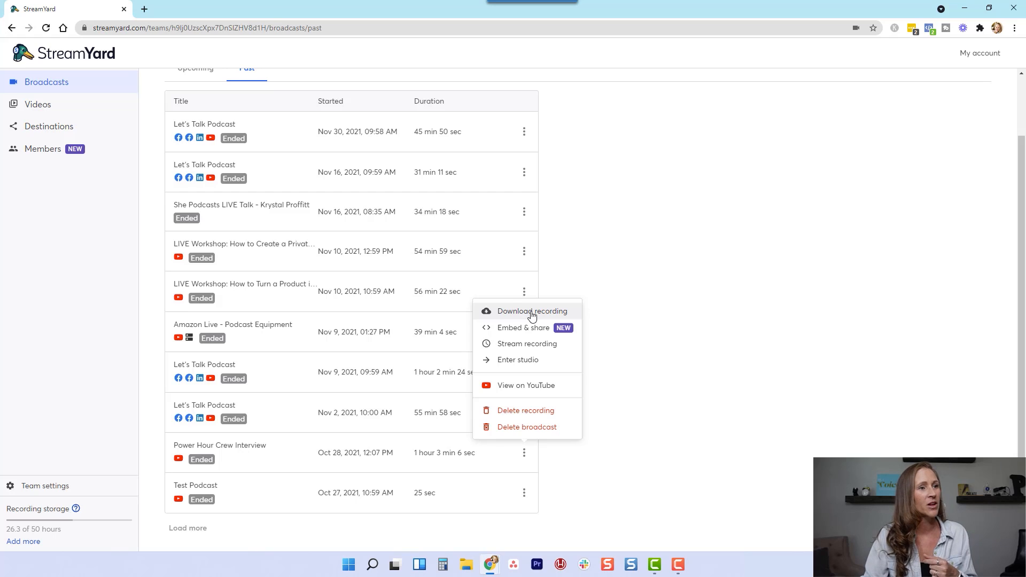
Open Download recording and download the individual audio recordings.
left_click(531, 311)
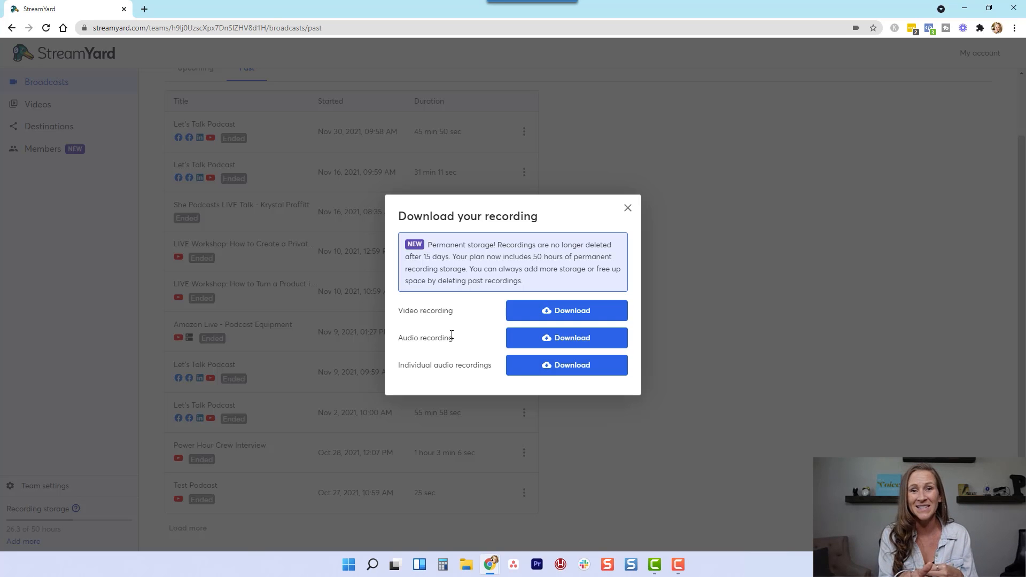
mouse_move(566, 311)
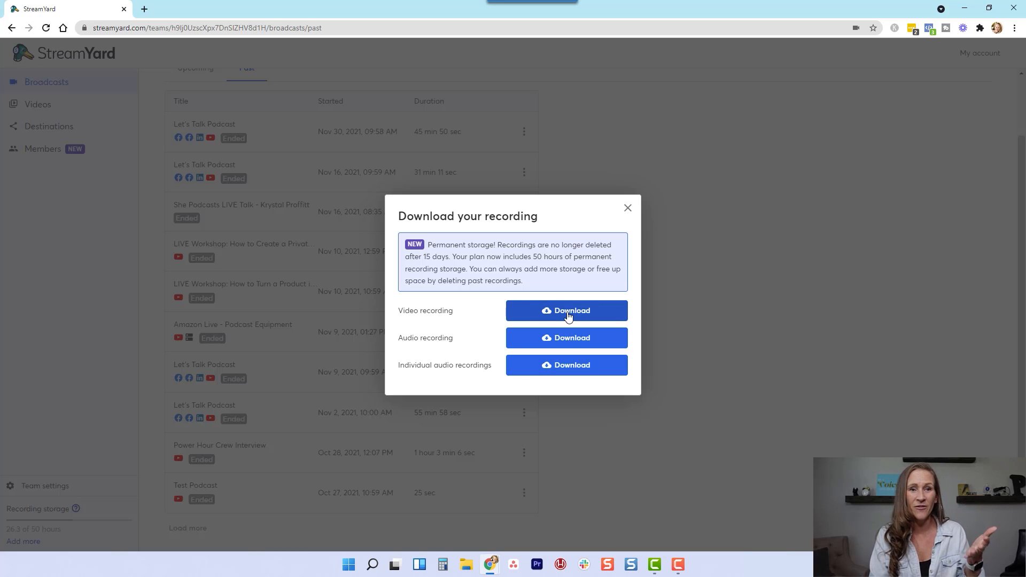
mouse_move(565, 364)
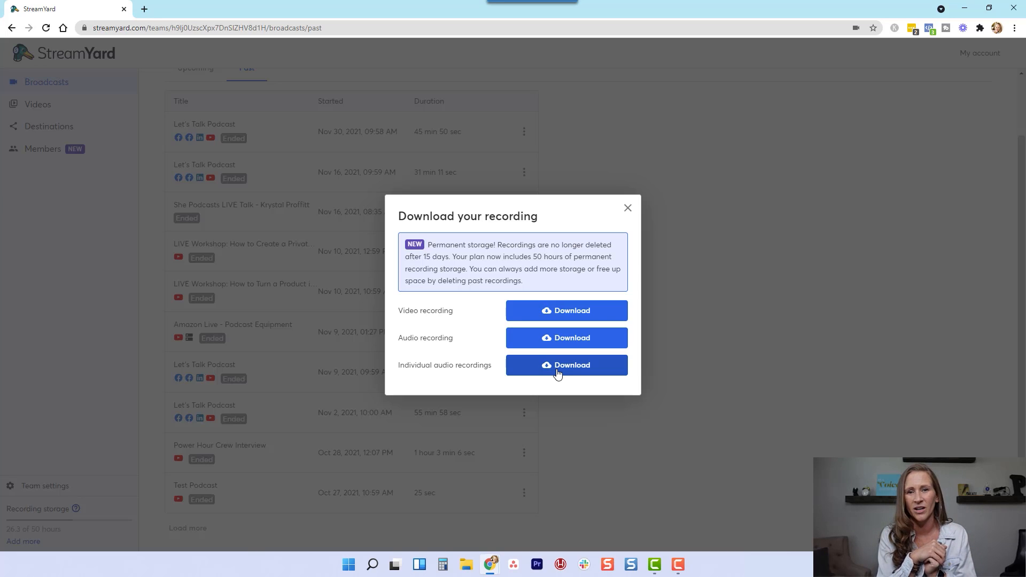
left_click(626, 208)
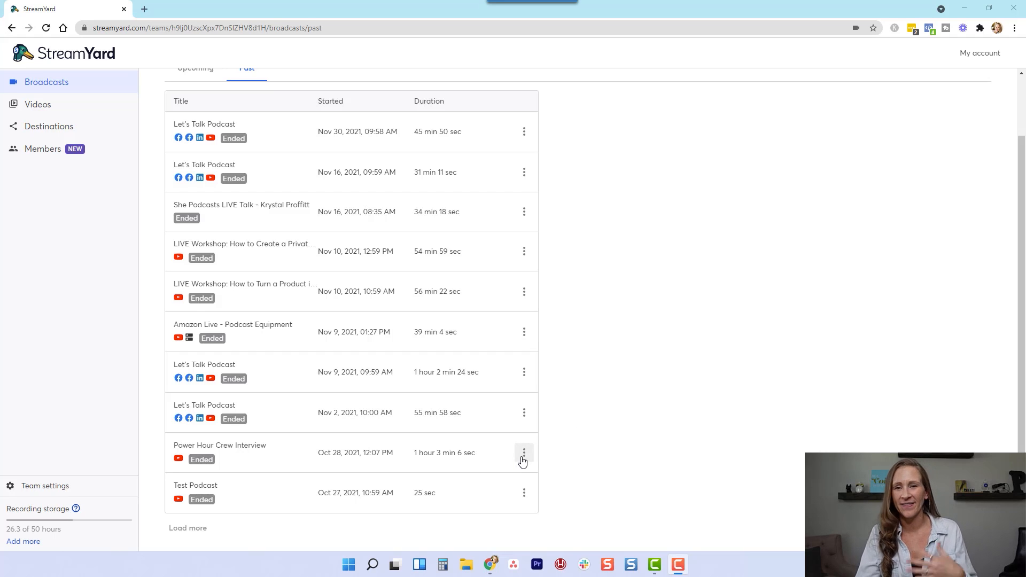
mouse_move(524, 463)
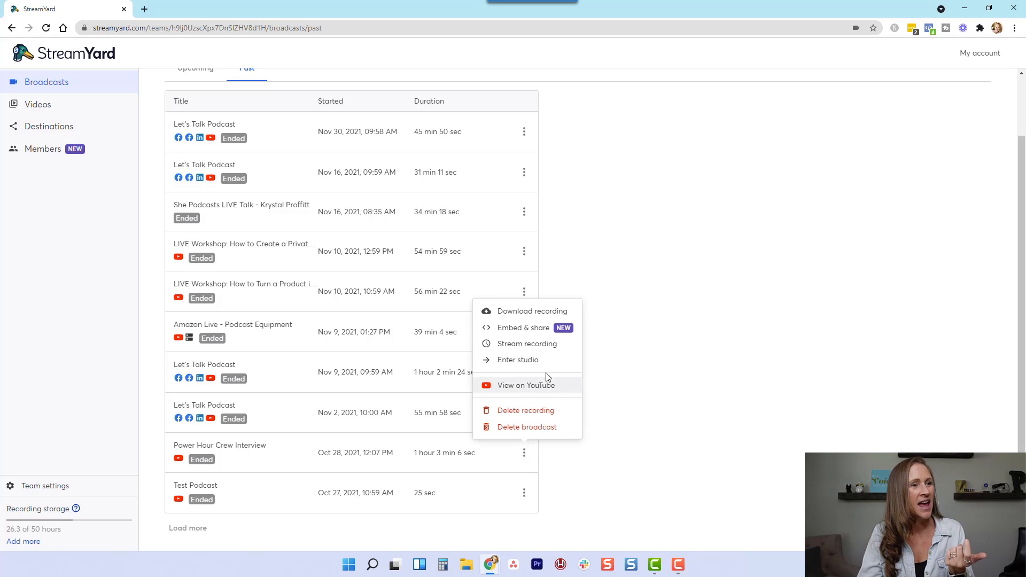
mouse_move(527, 343)
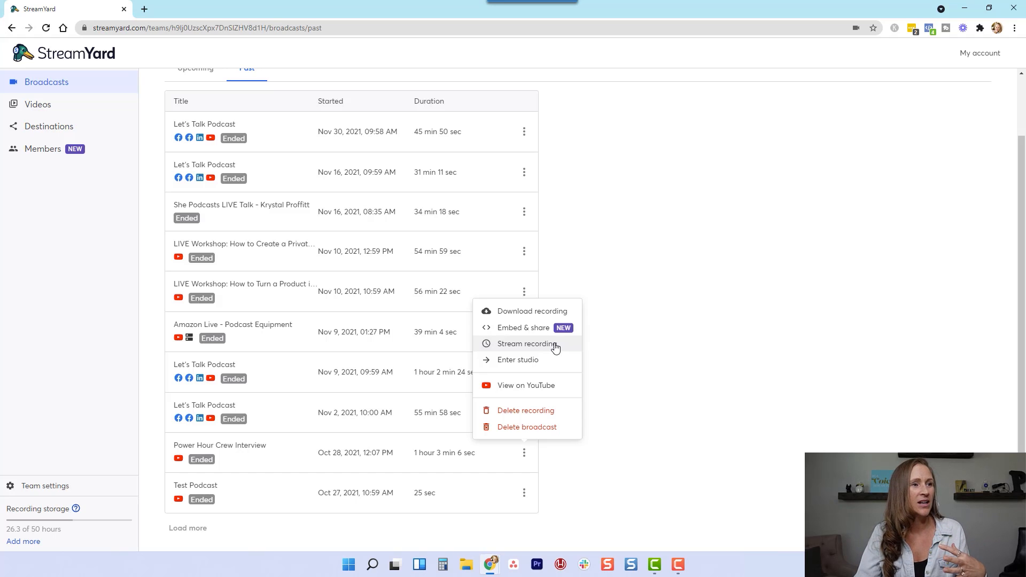
Choose Stream recording for the Power Hour Crew Interview broadcast.
left_click(525, 344)
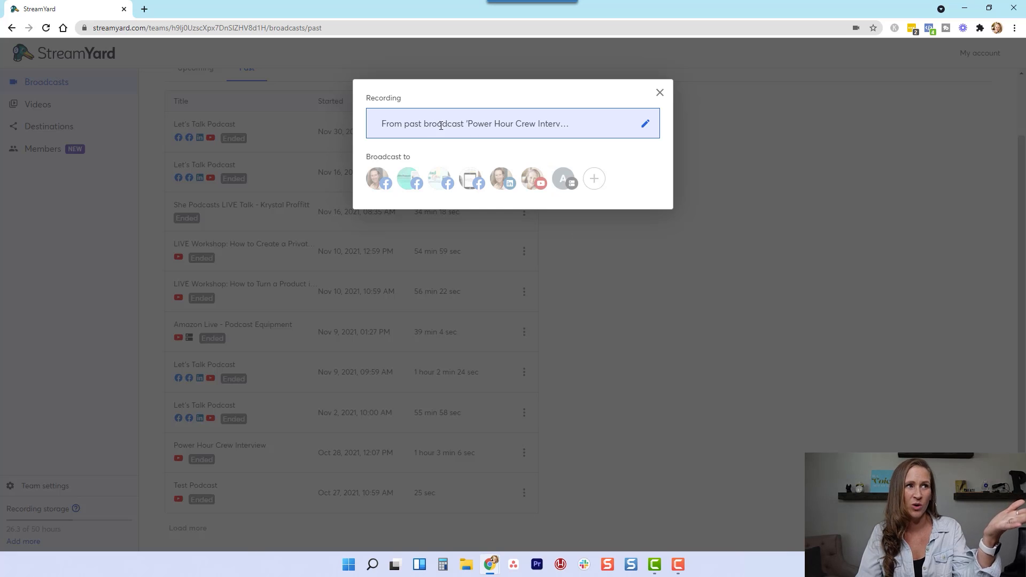
mouse_move(536, 181)
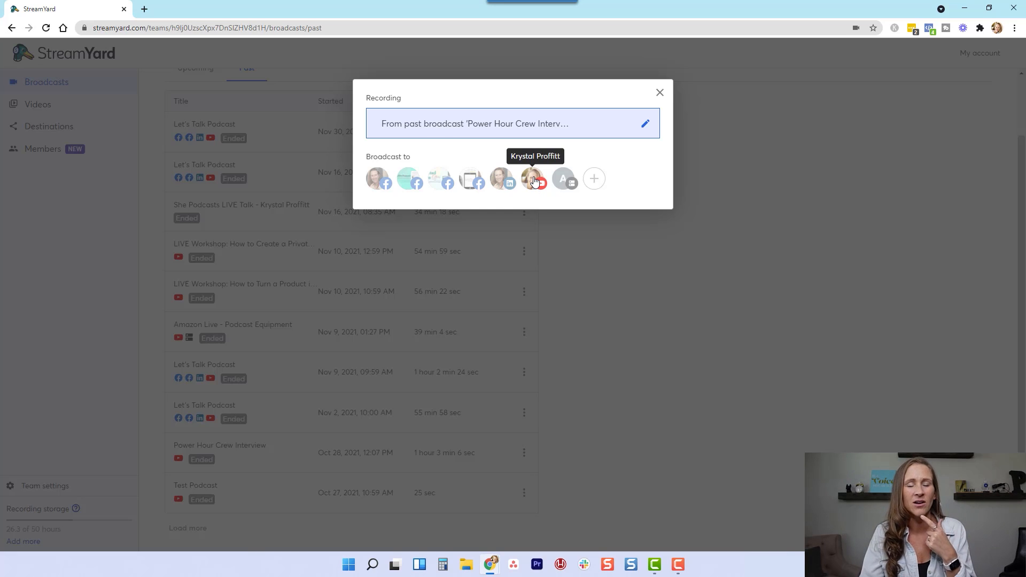
Select the YouTube avatar under Broadcast to, revealing start time, title and privacy fields.
left_click(533, 179)
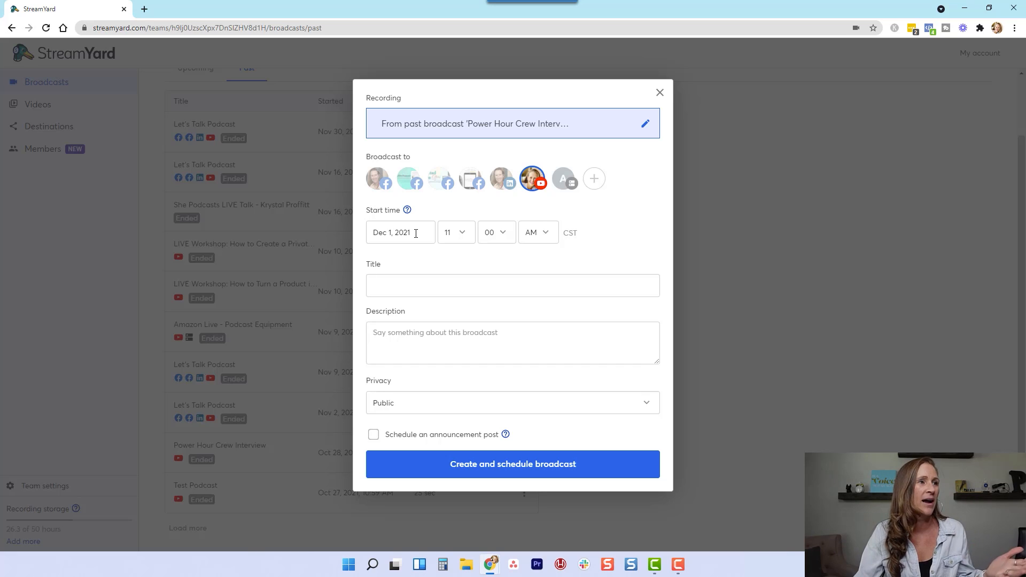
mouse_move(495, 222)
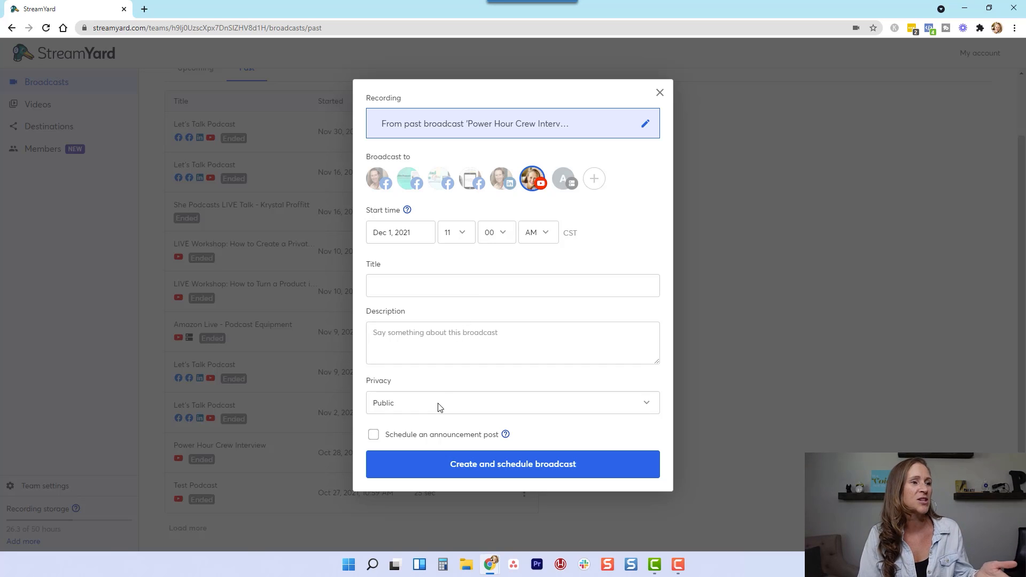
mouse_move(447, 407)
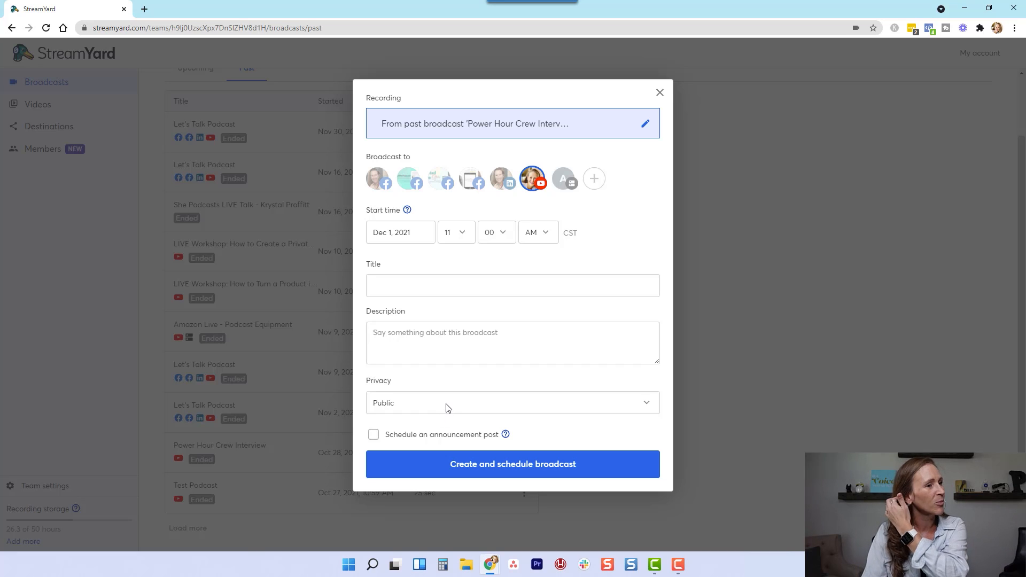
mouse_move(505, 434)
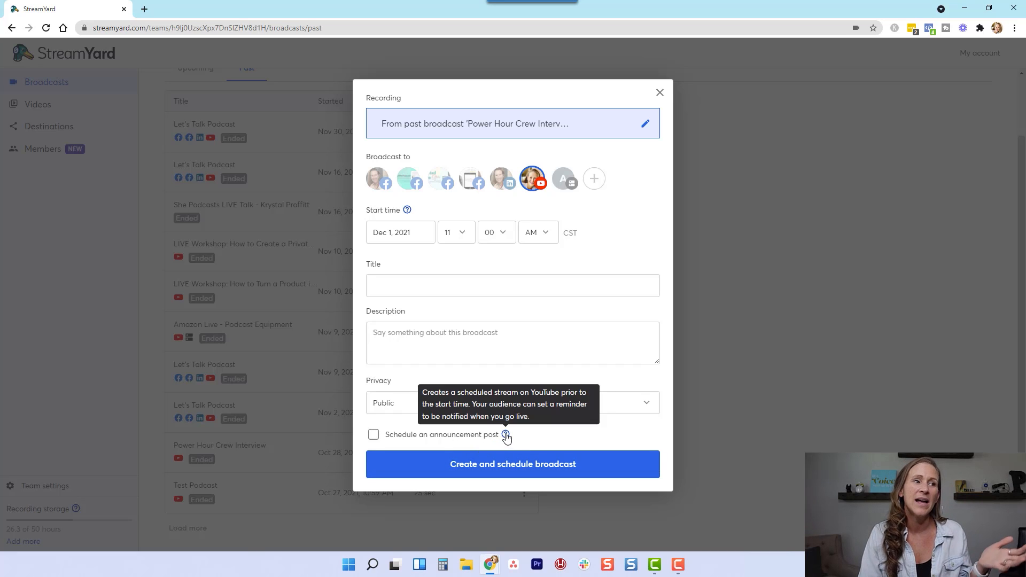